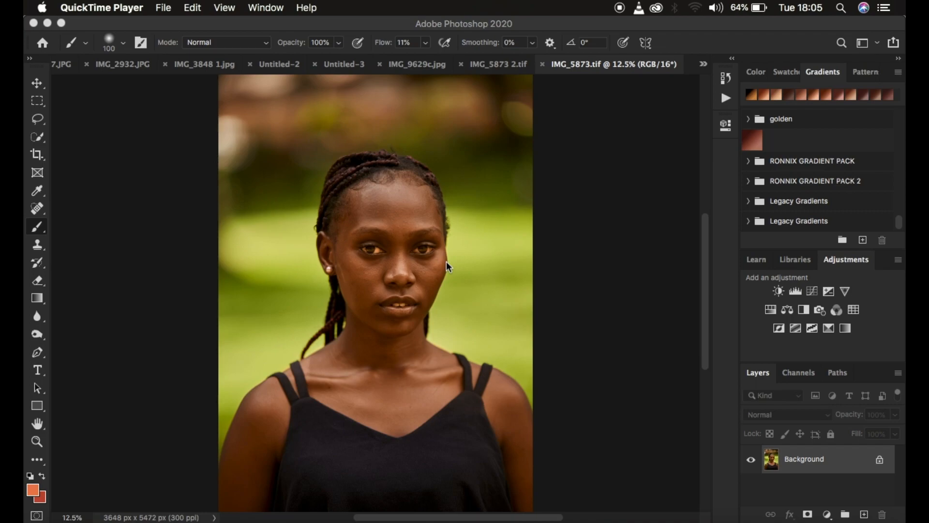
mouse_move(323, 177)
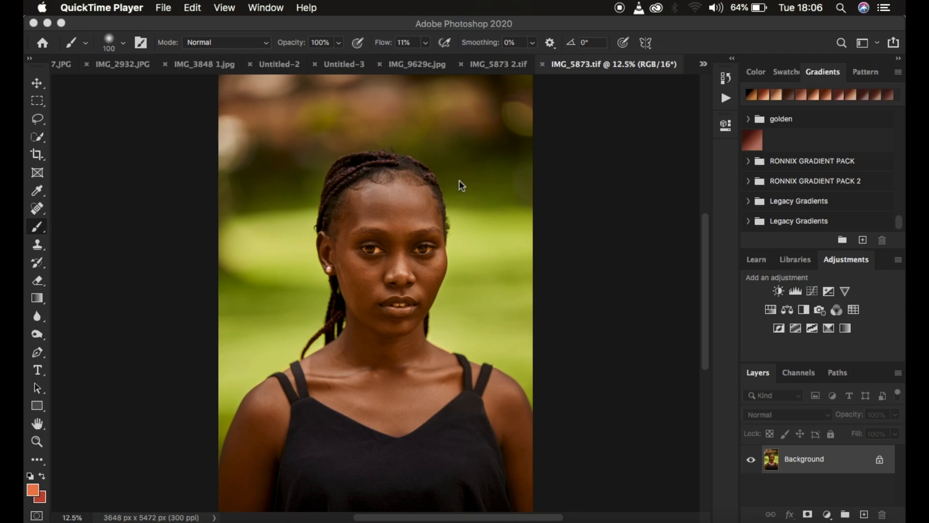
mouse_move(417, 233)
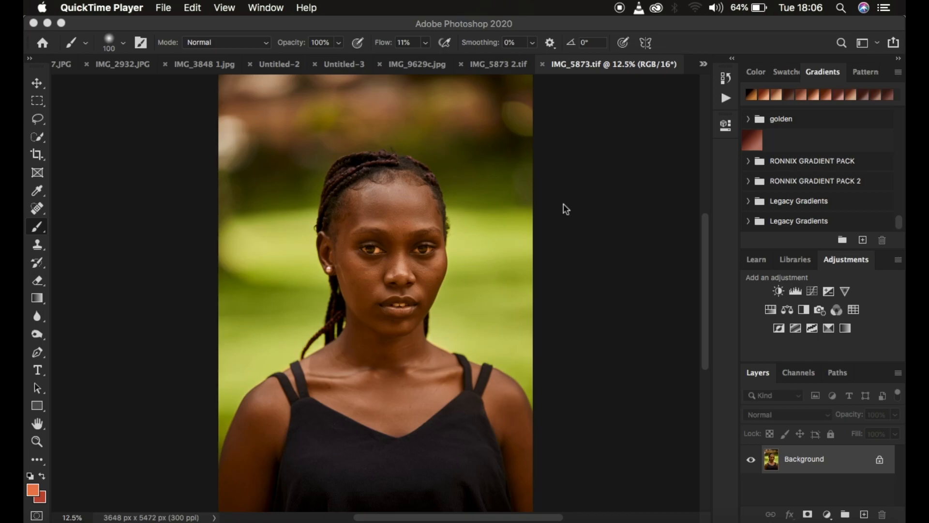
mouse_move(725, 113)
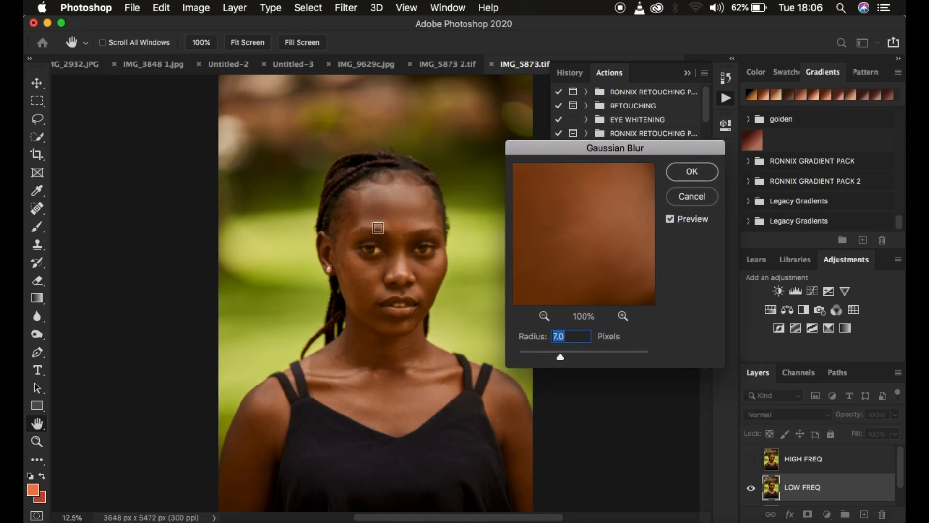
Test smaller Gaussian Blur radii, zoom the preview, then settle the radius at 7.0 pixels
drag(560, 356, 551, 357)
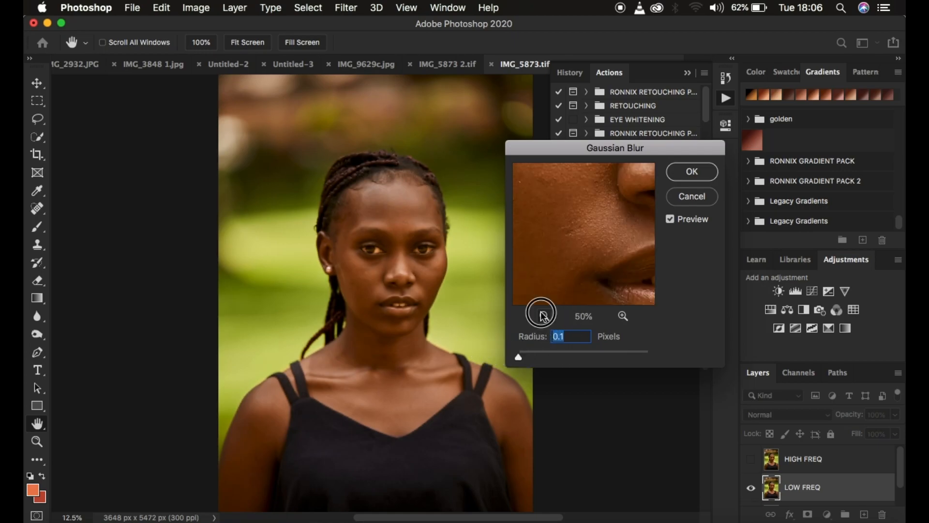
click(544, 317)
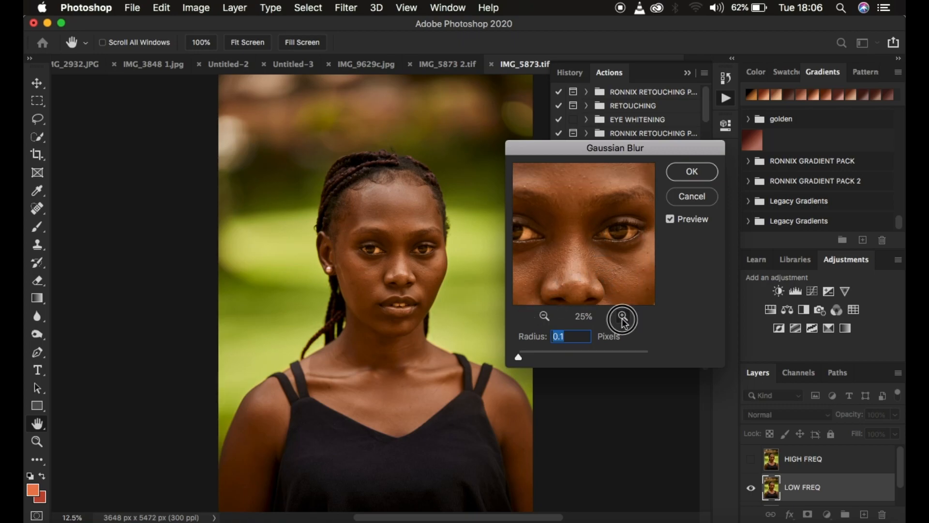
click(623, 316)
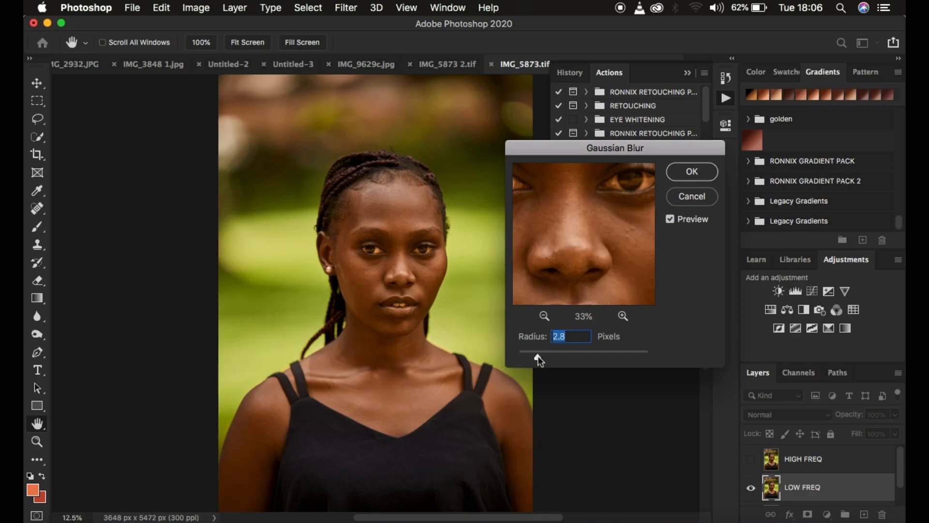
drag(524, 351, 547, 351)
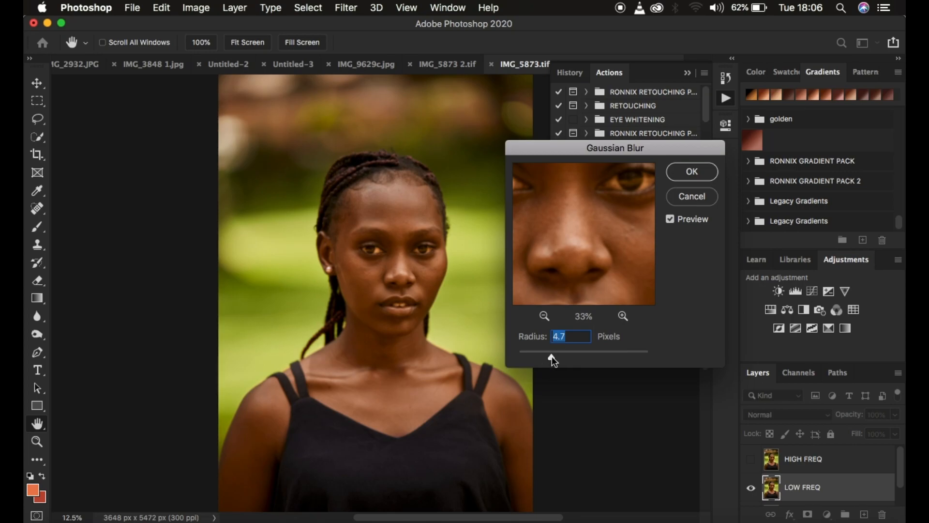
drag(549, 352, 557, 351)
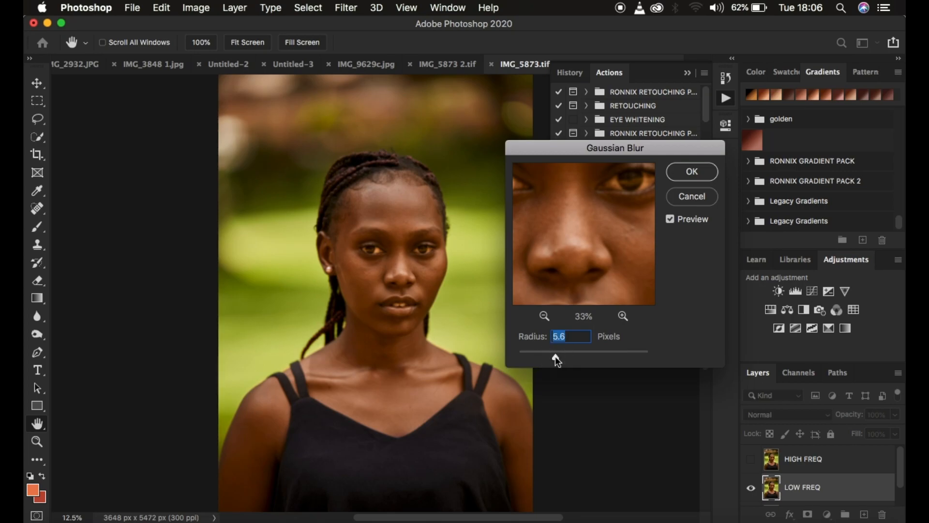
mouse_move(559, 361)
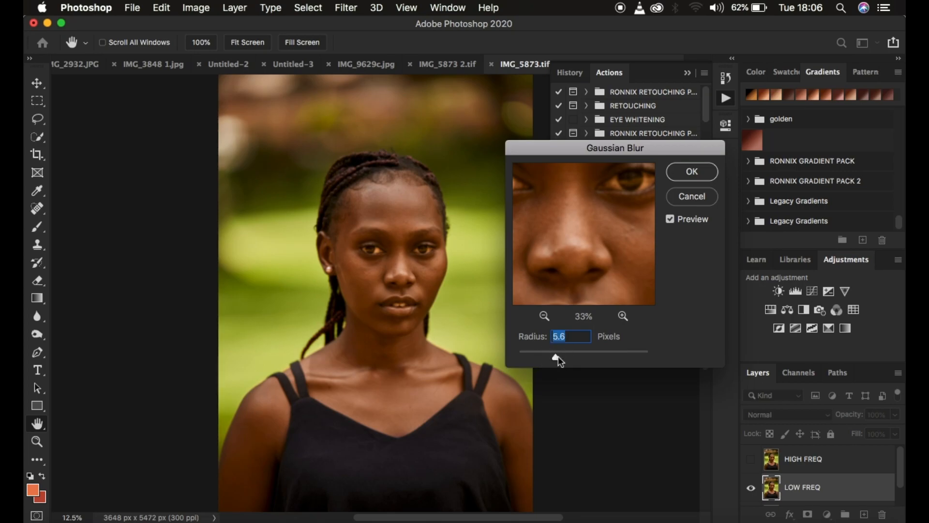
drag(555, 359, 559, 359)
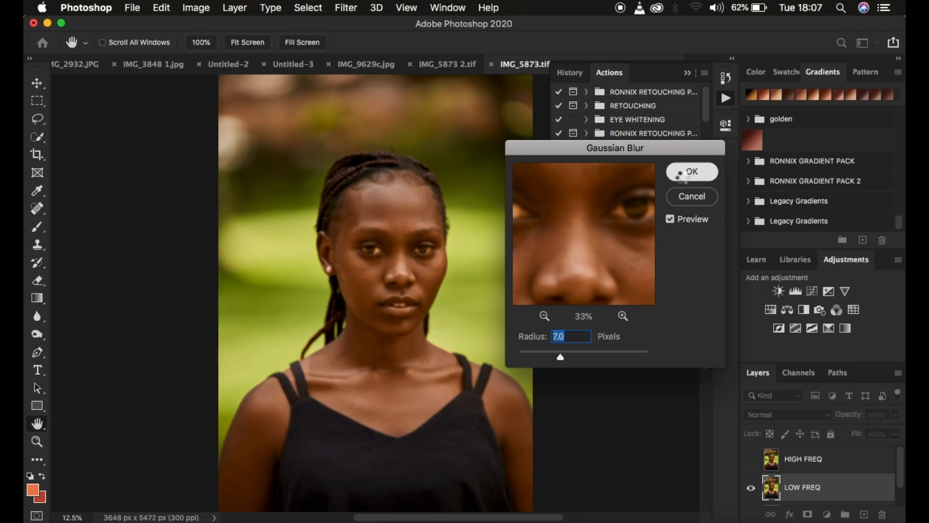
Apply the 7-pixel Gaussian Blur to LOW FREQ and hide the Actions panel
click(691, 172)
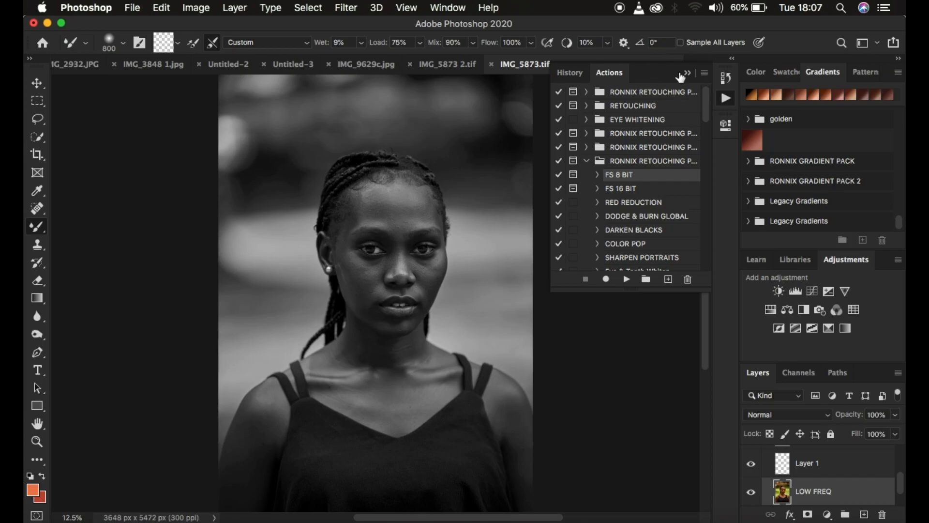
click(686, 72)
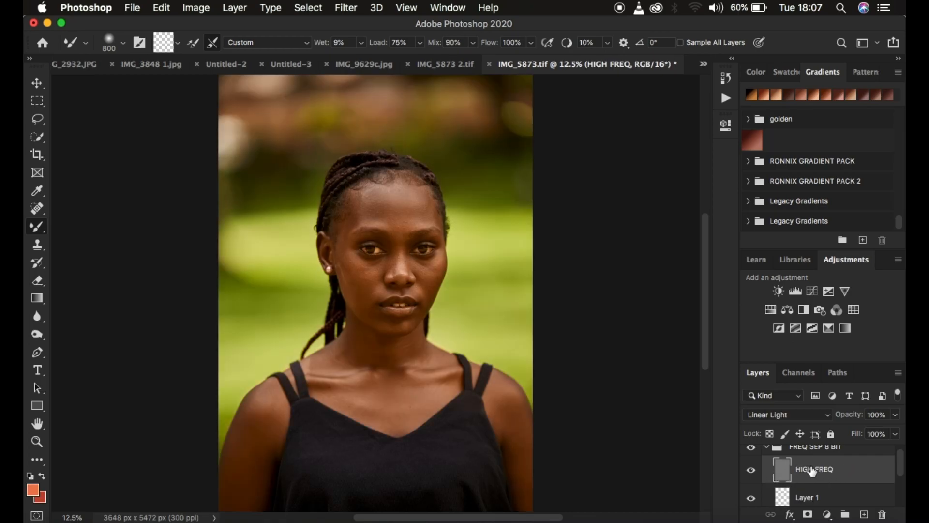
mouse_move(813, 470)
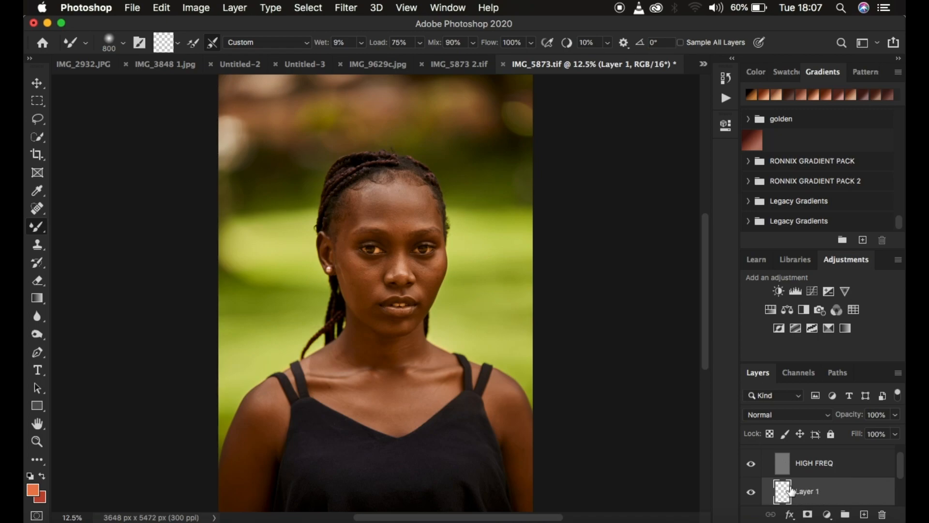
scroll(down, 3)
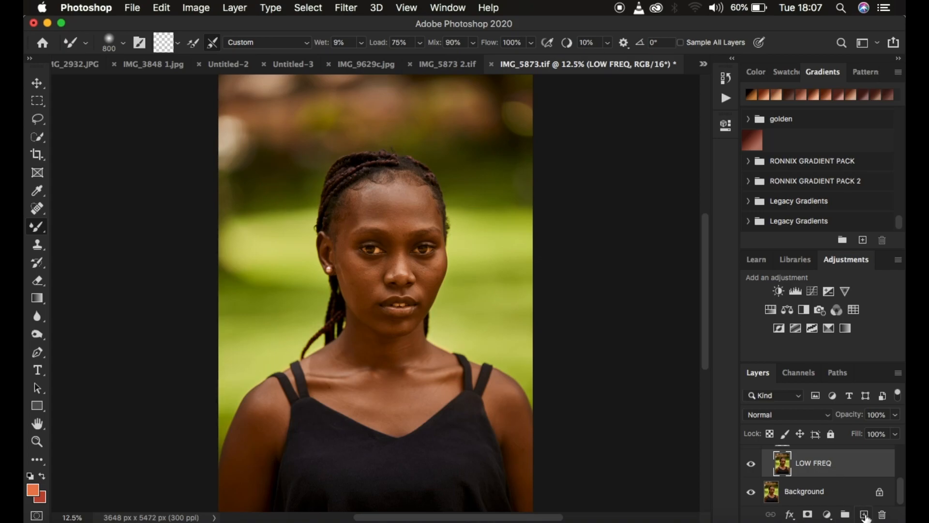
mouse_move(835, 478)
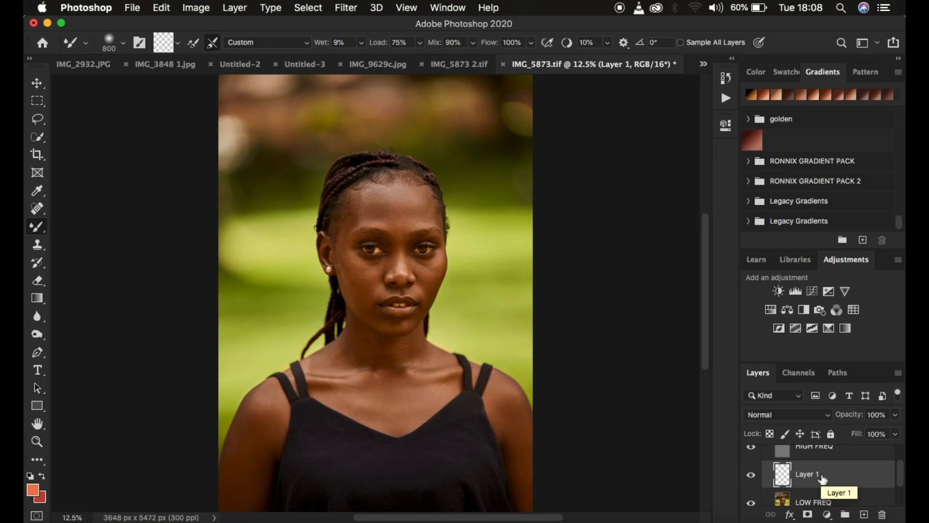
mouse_move(38, 228)
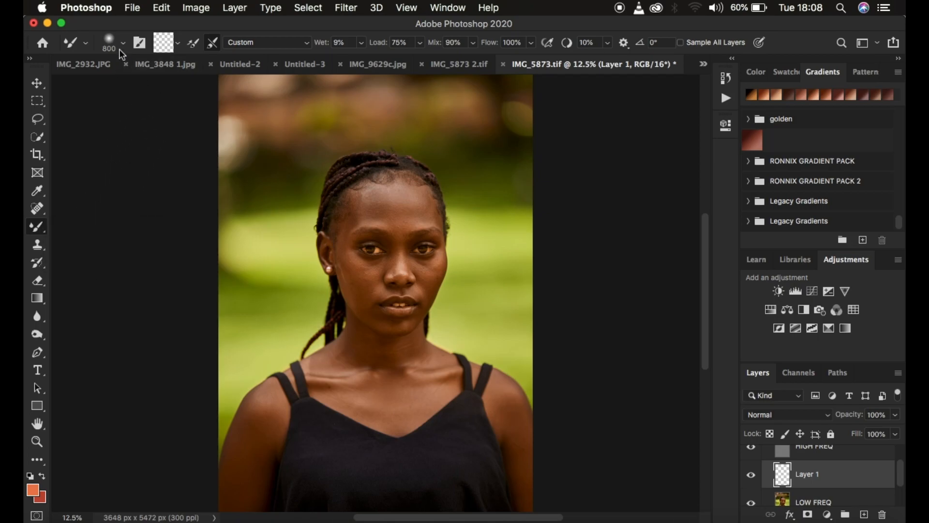
click(123, 43)
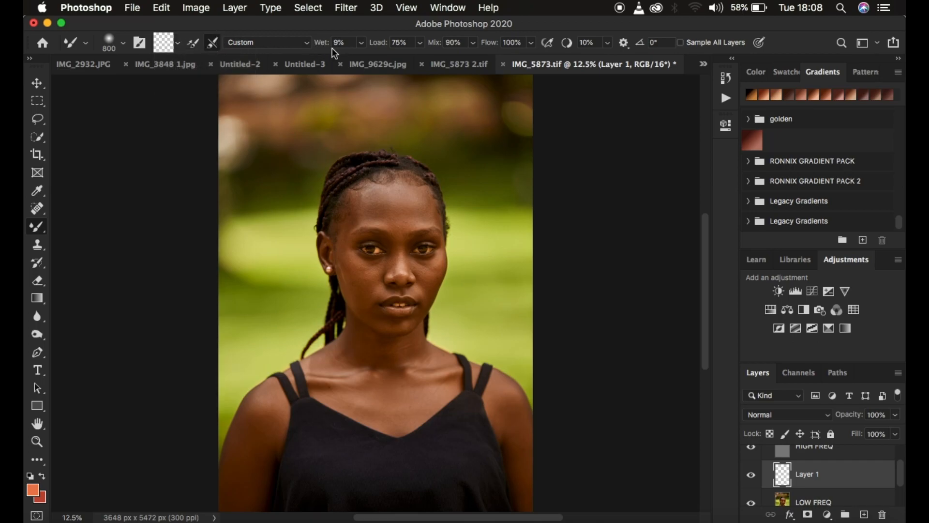
mouse_move(442, 55)
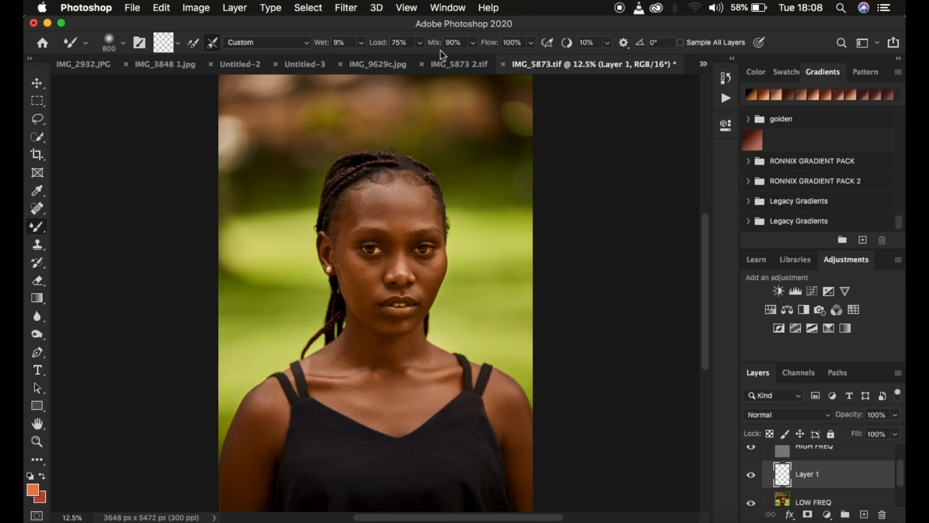
mouse_move(560, 66)
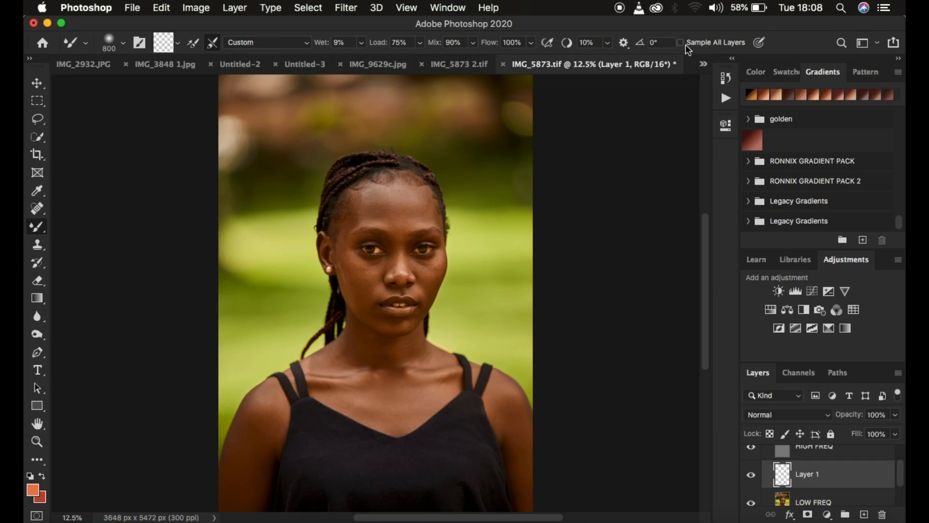
mouse_move(687, 47)
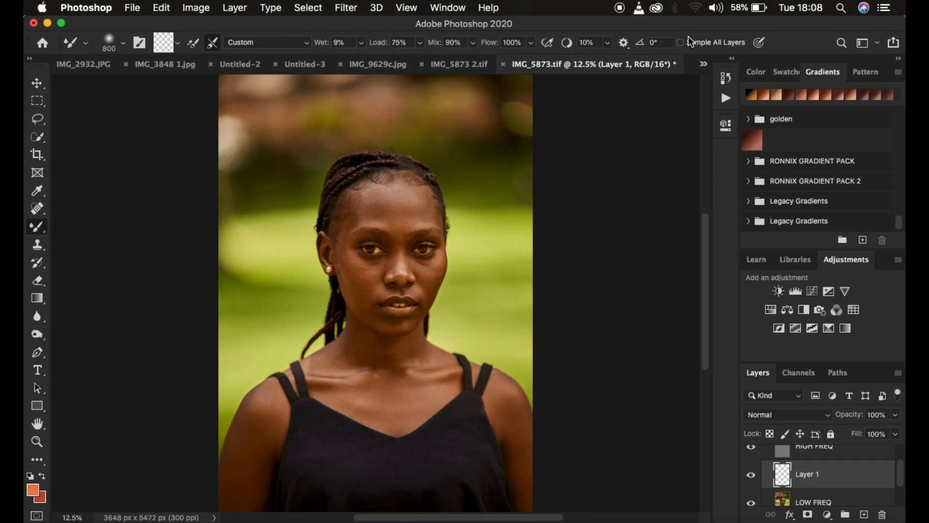
mouse_move(700, 171)
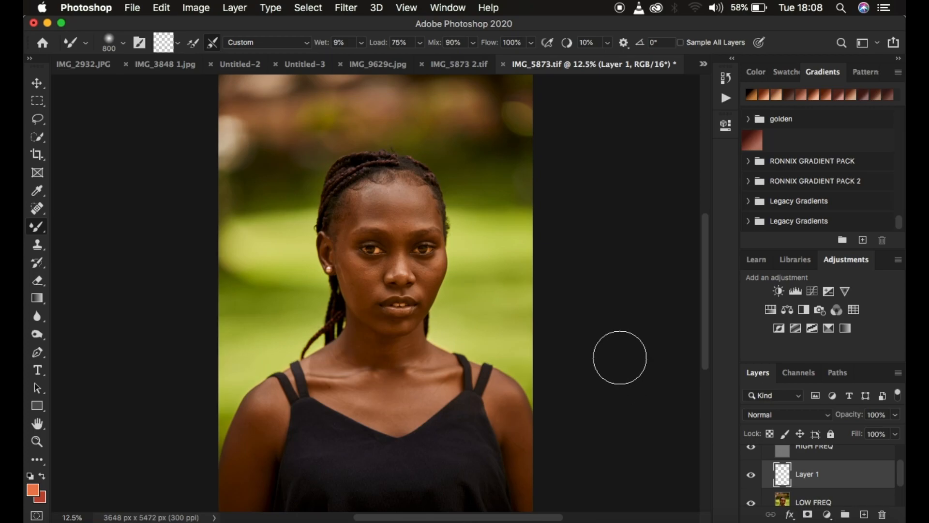
mouse_move(734, 431)
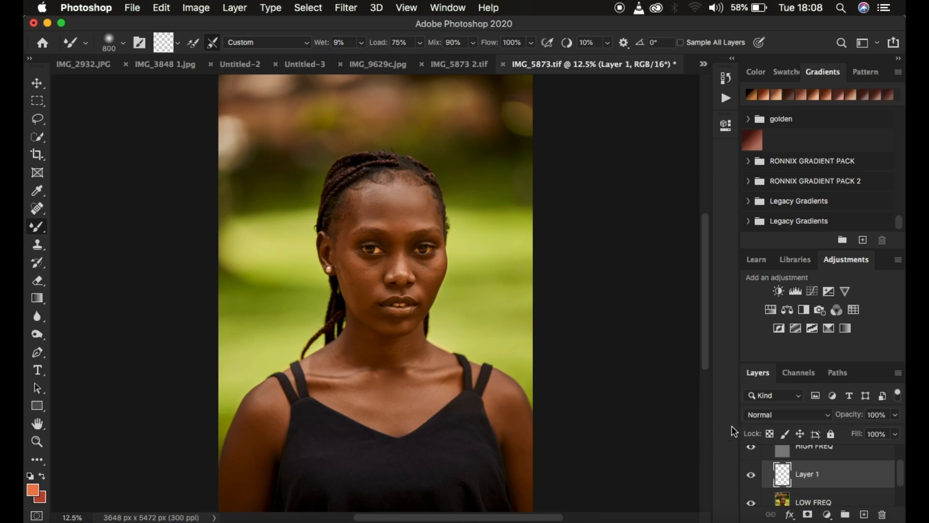
mouse_move(565, 361)
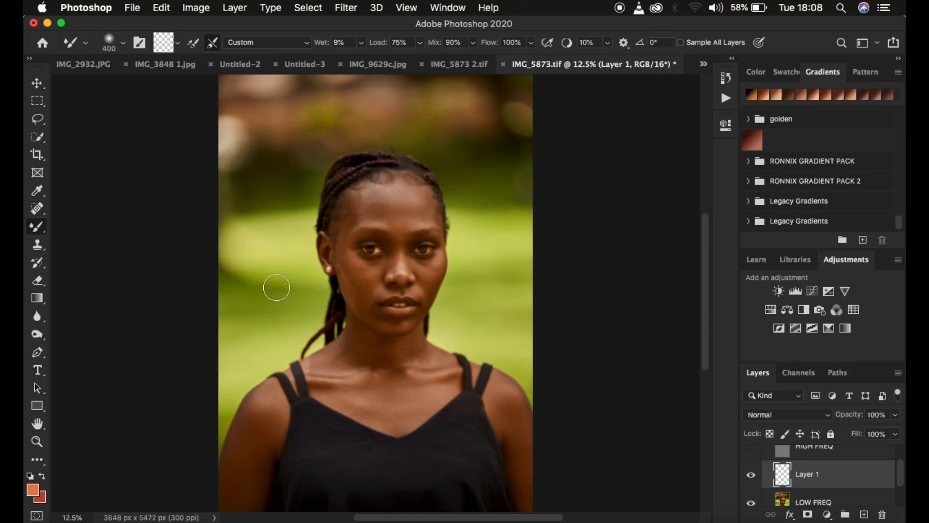
mouse_move(285, 137)
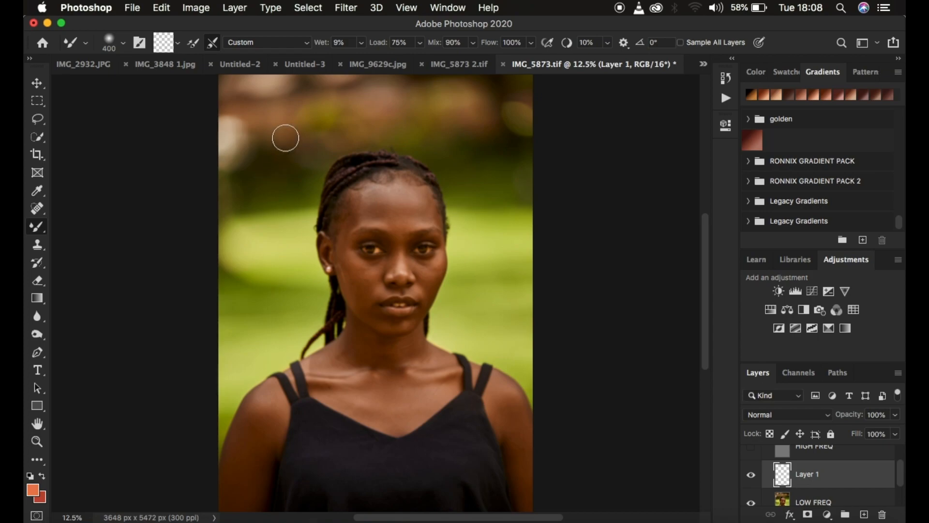
mouse_move(475, 163)
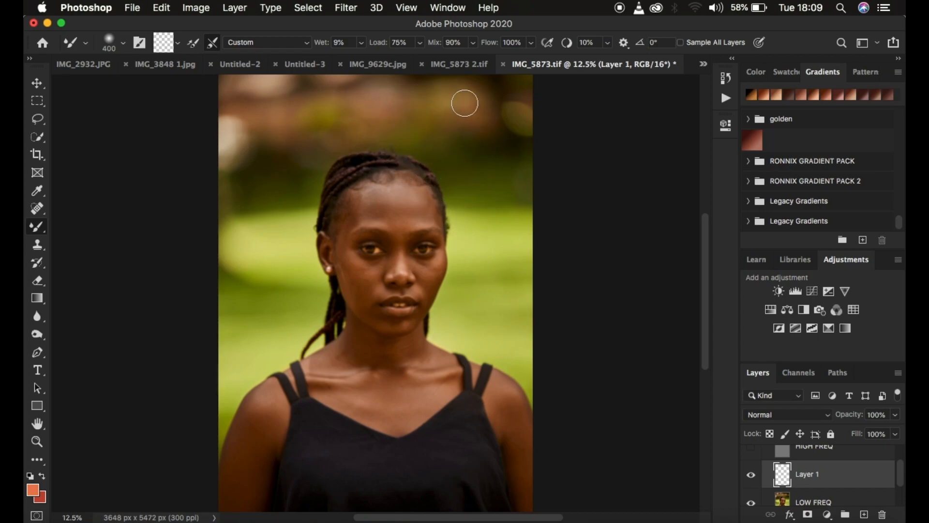
mouse_move(471, 208)
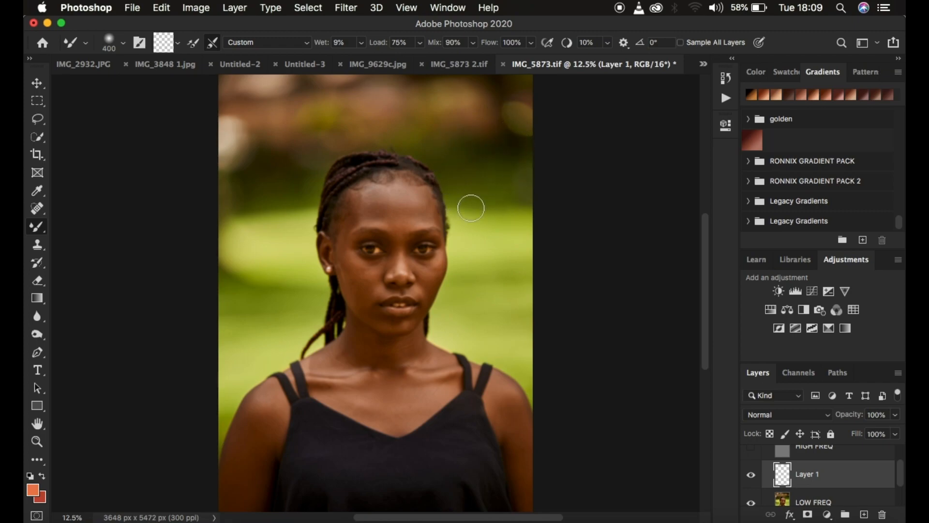
mouse_move(422, 164)
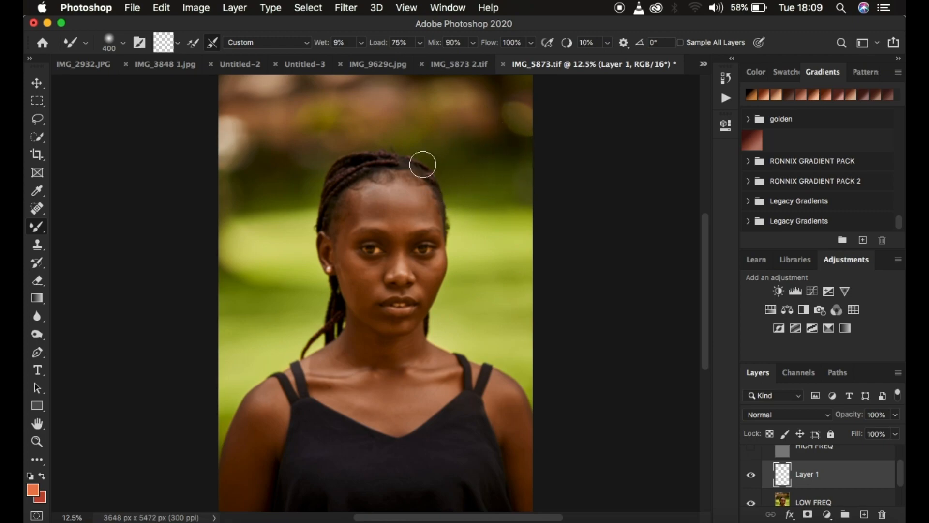
mouse_move(660, 164)
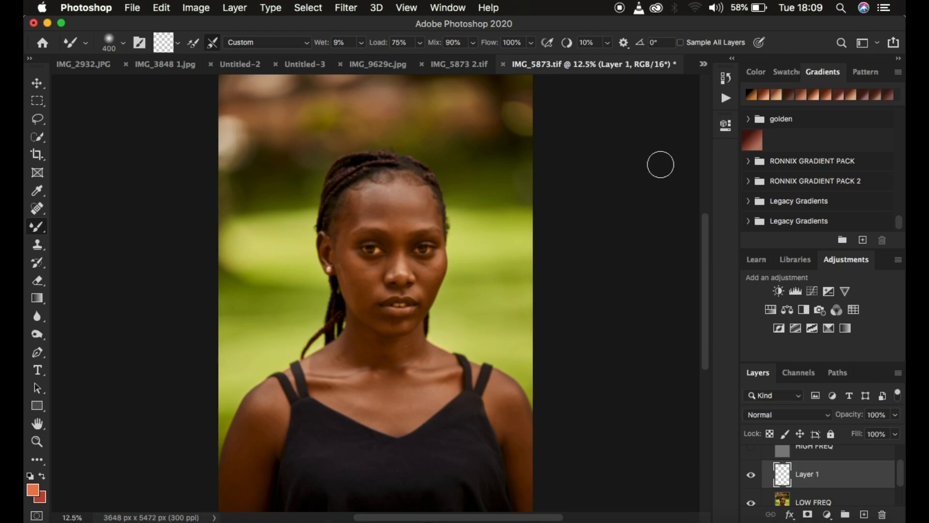
mouse_move(464, 158)
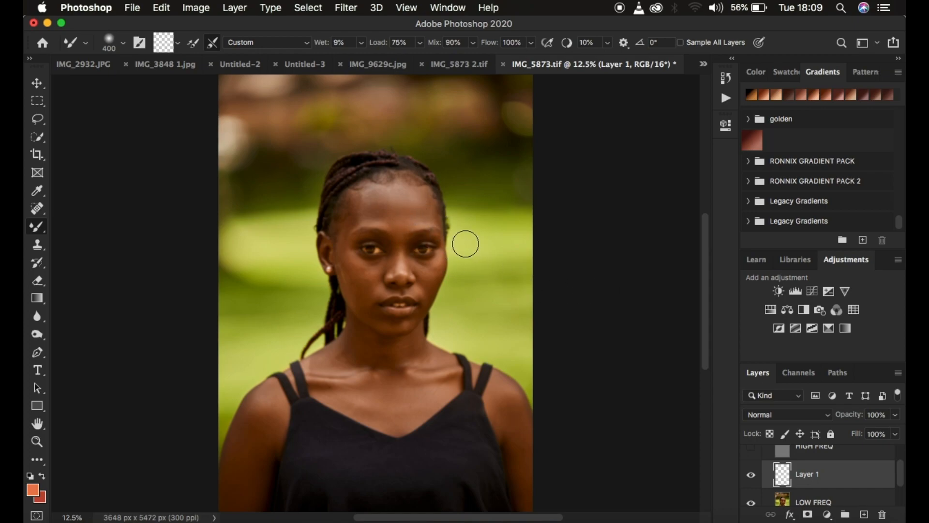
mouse_move(839, 489)
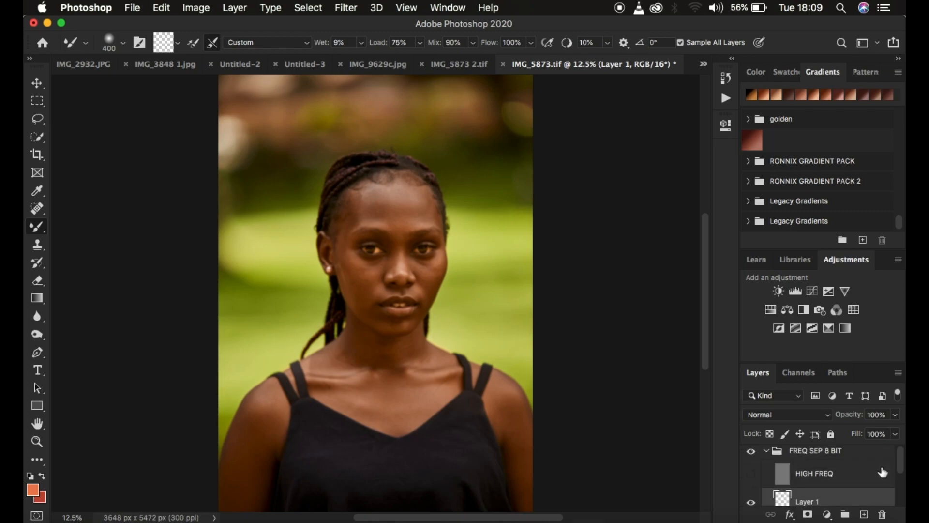
mouse_move(834, 475)
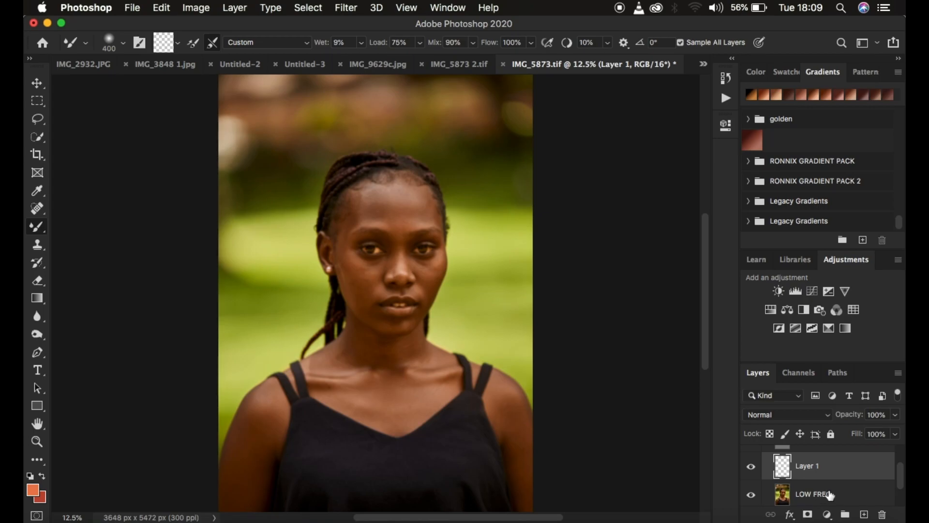
mouse_move(797, 468)
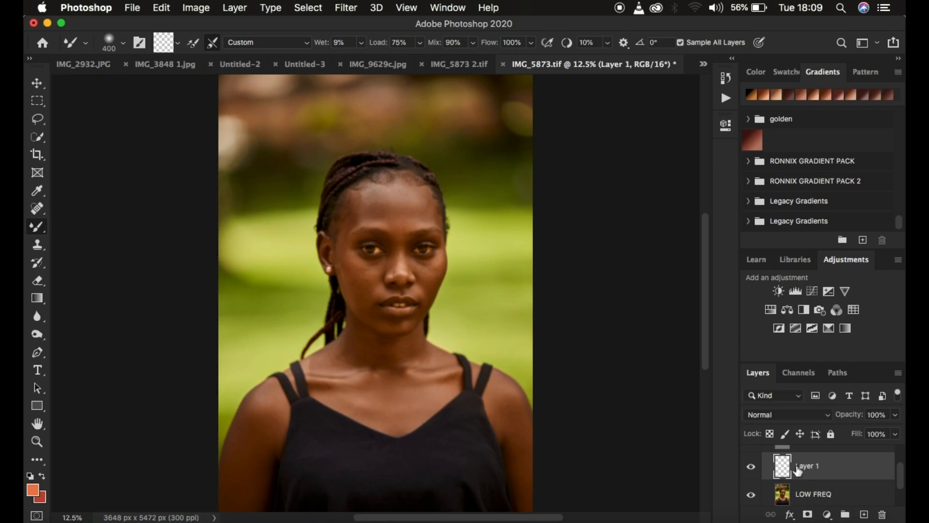
mouse_move(482, 360)
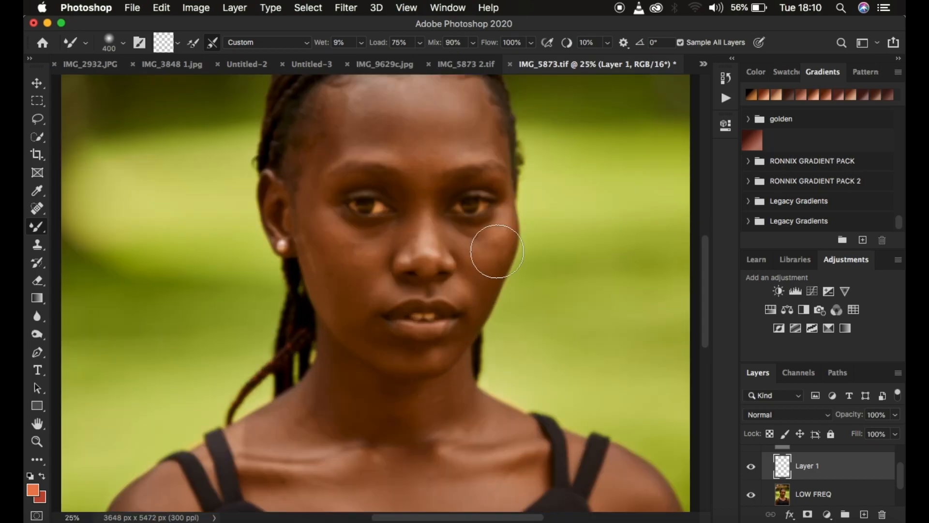
mouse_move(313, 200)
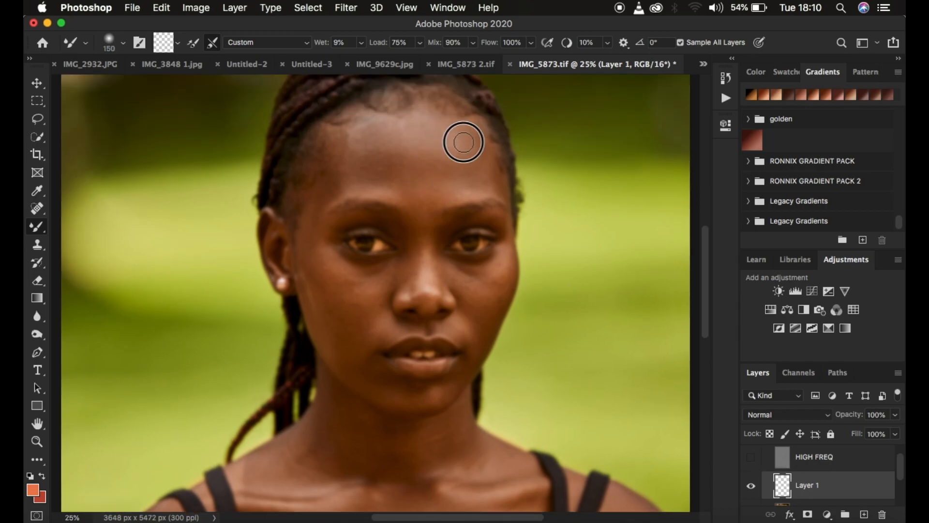
mouse_move(475, 170)
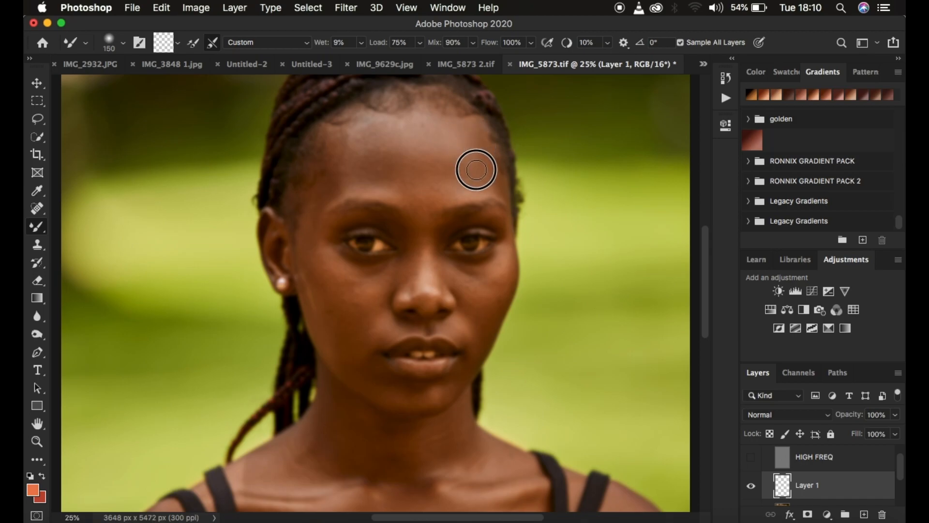
mouse_move(469, 178)
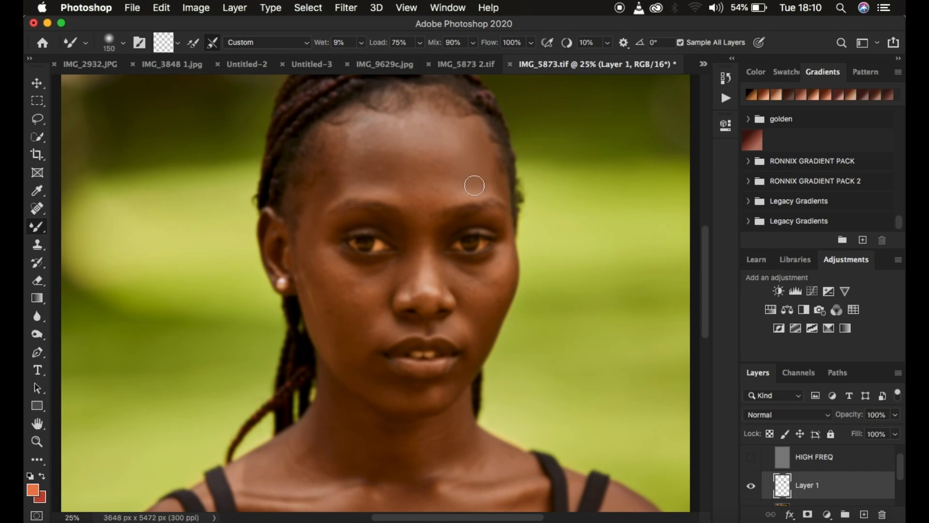
mouse_move(461, 176)
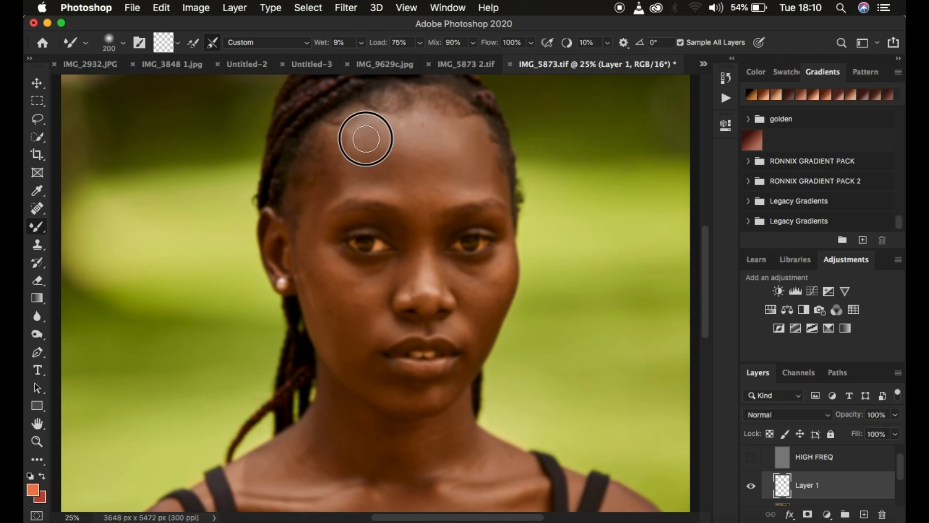
mouse_move(366, 175)
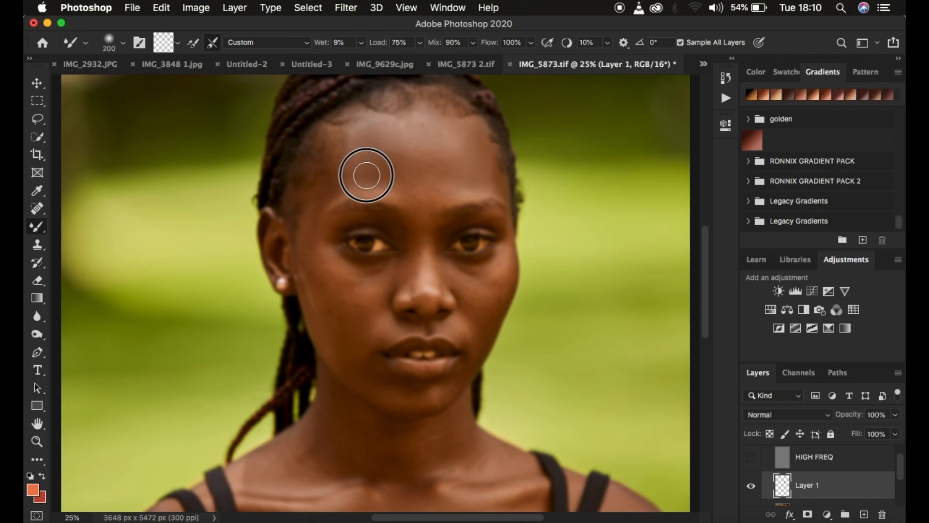
mouse_move(381, 175)
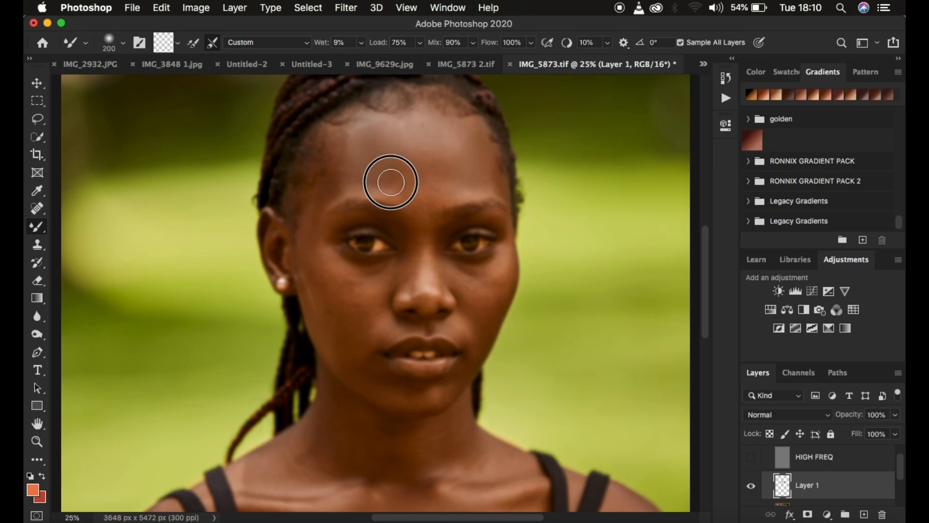
mouse_move(382, 134)
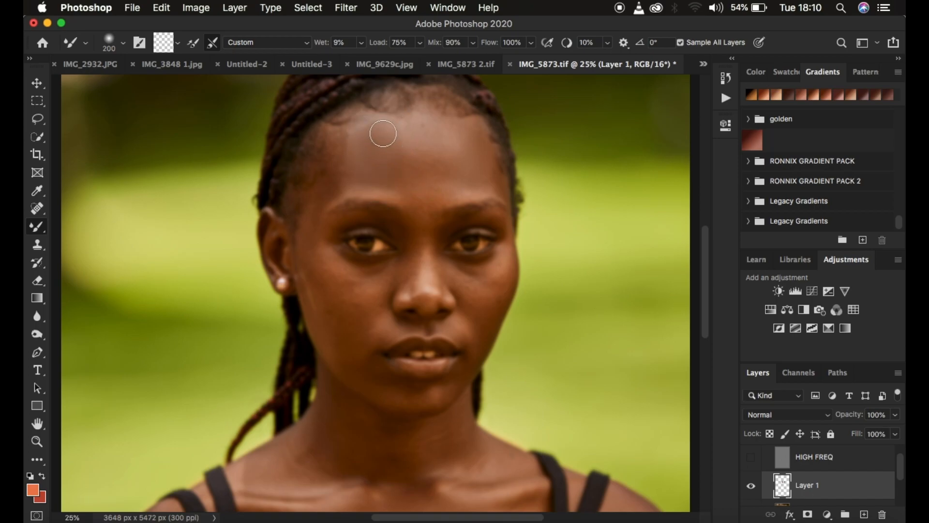
mouse_move(403, 149)
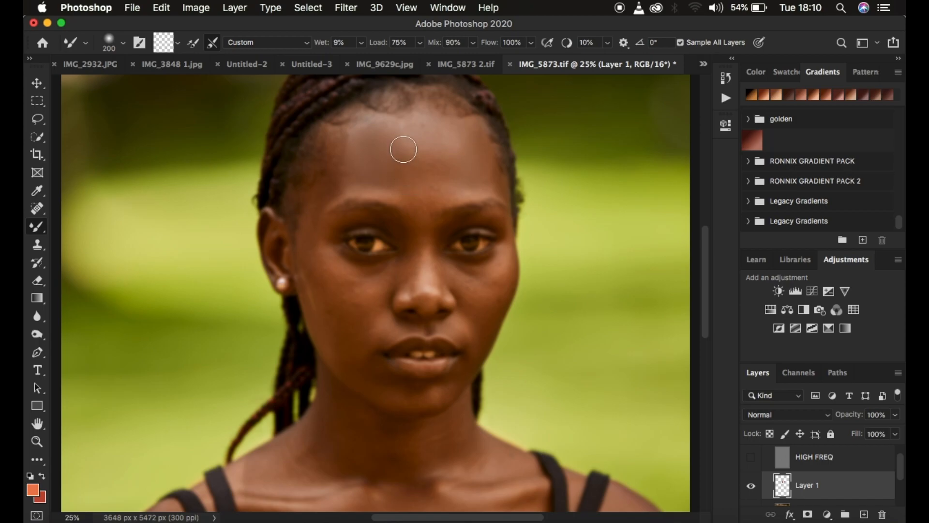
mouse_move(417, 176)
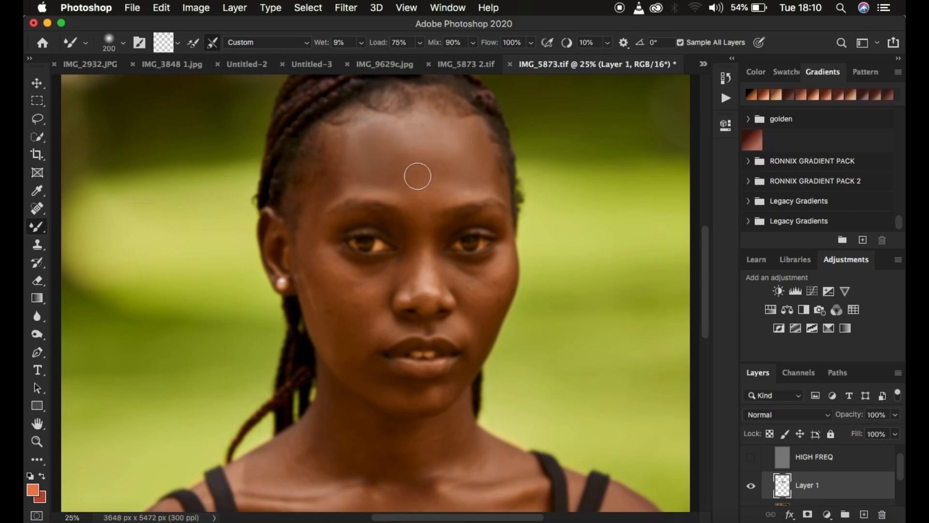
mouse_move(433, 166)
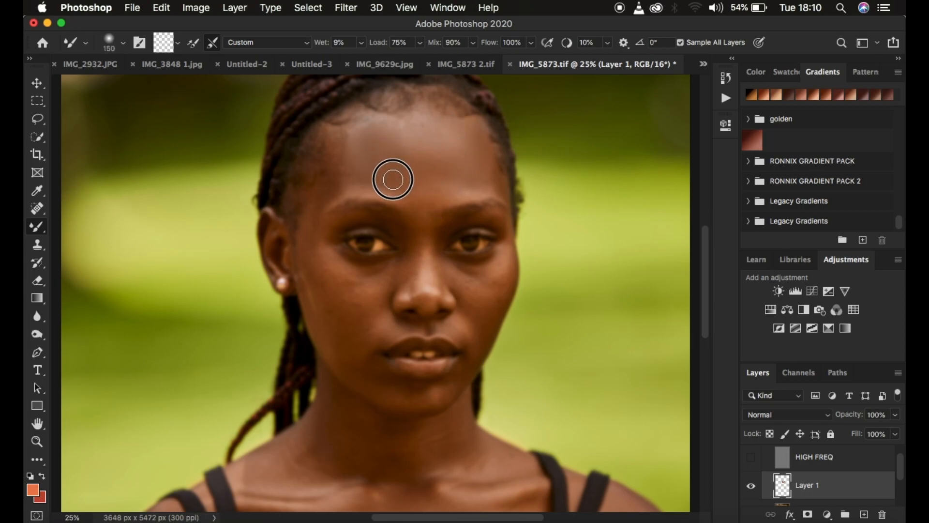
mouse_move(350, 174)
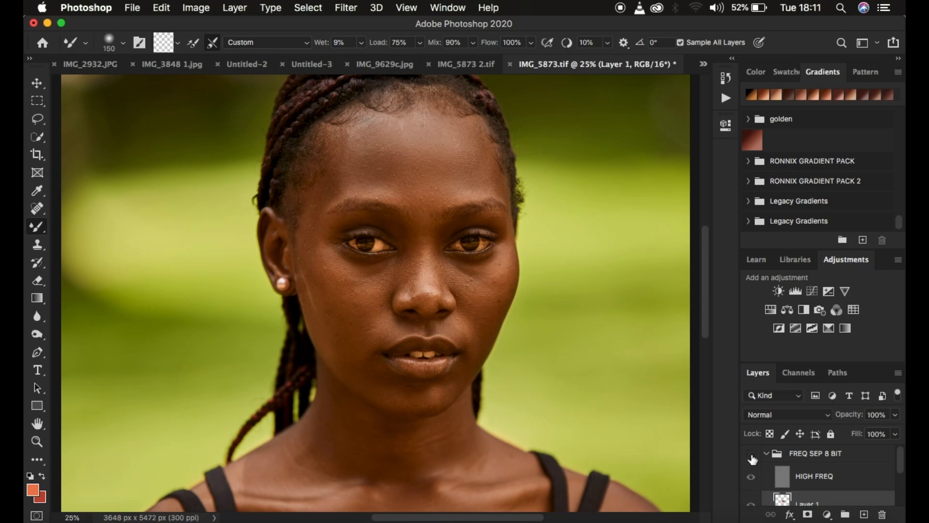
click(750, 453)
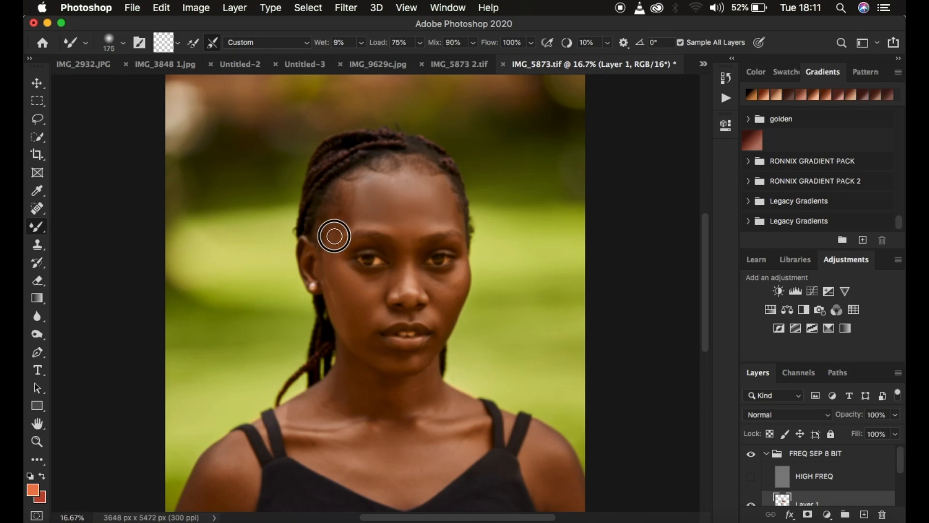
mouse_move(345, 216)
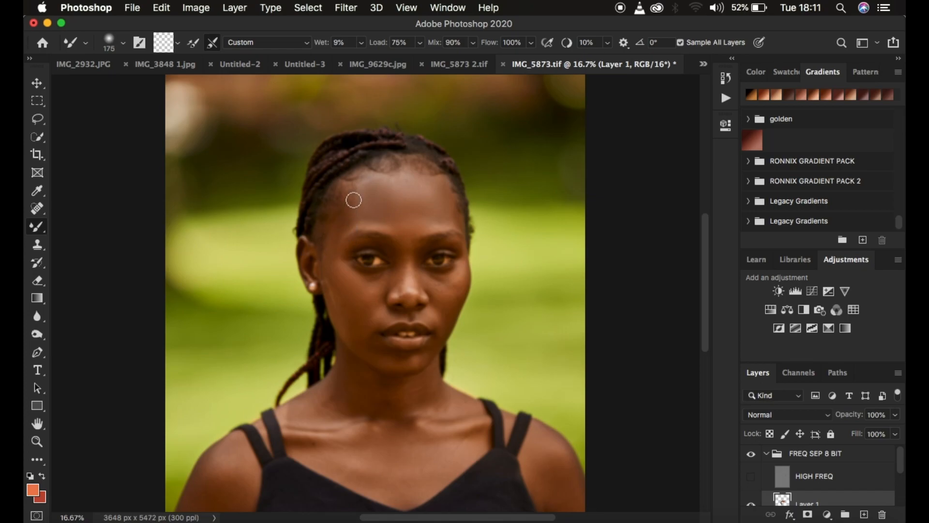
mouse_move(335, 267)
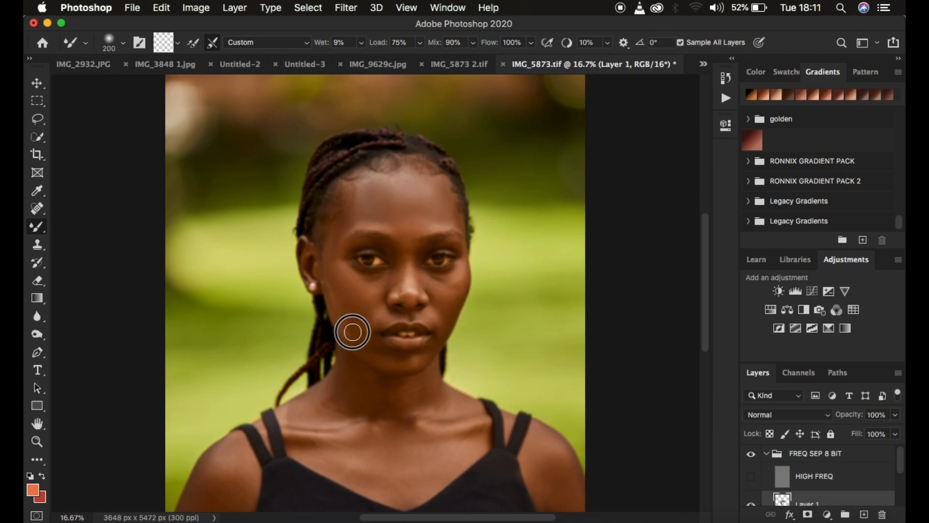
mouse_move(334, 250)
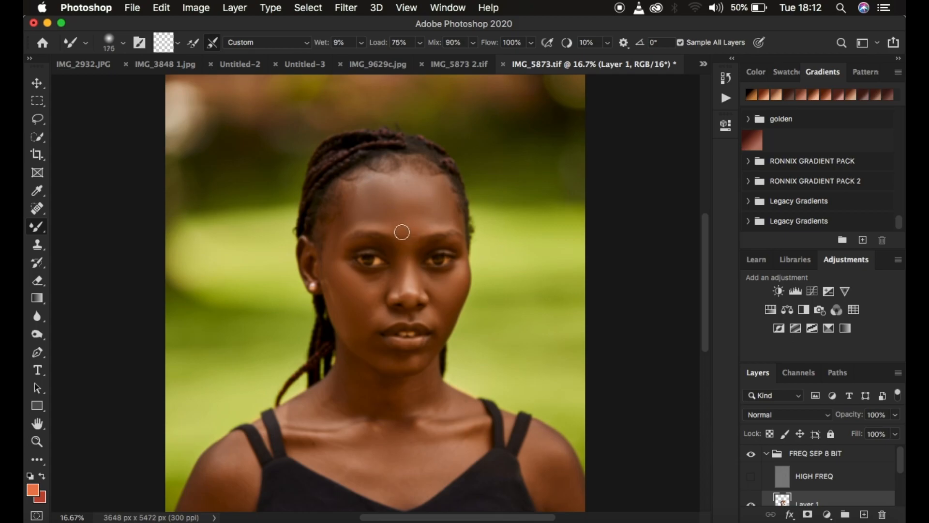
mouse_move(366, 224)
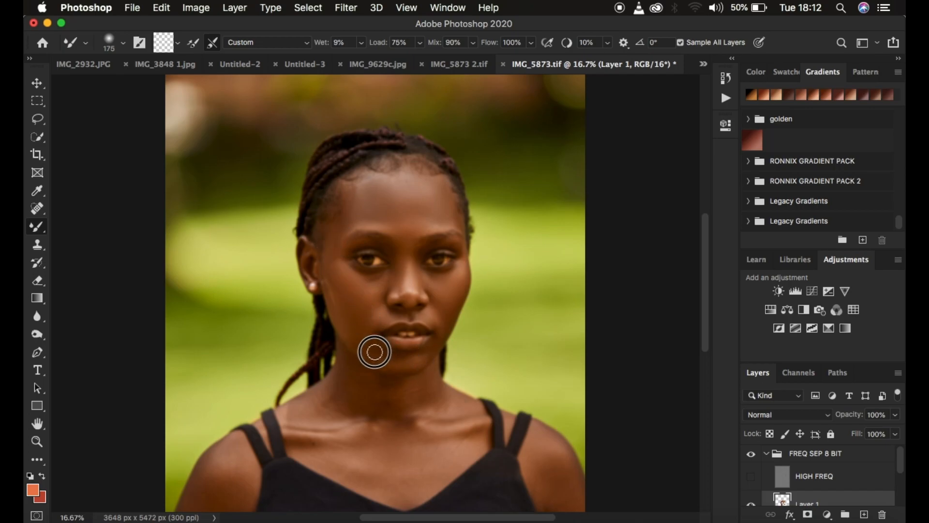
mouse_move(386, 316)
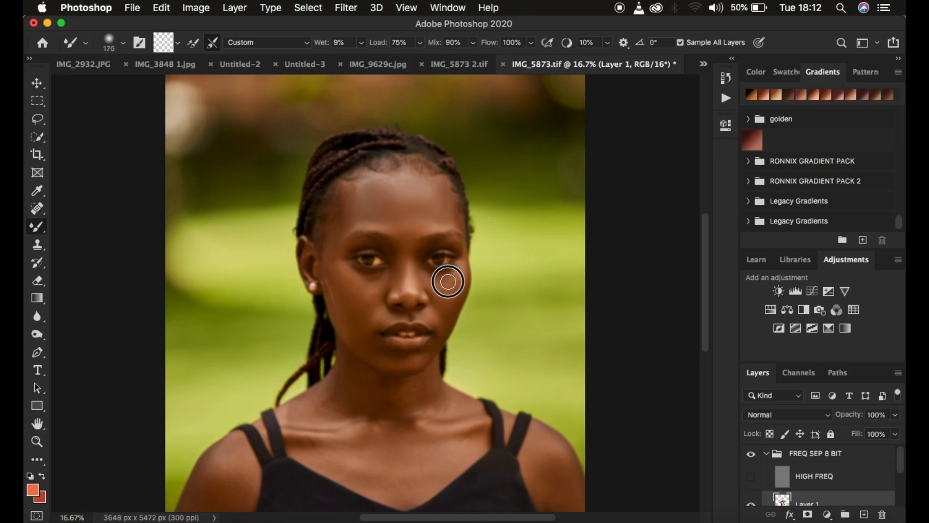
mouse_move(431, 227)
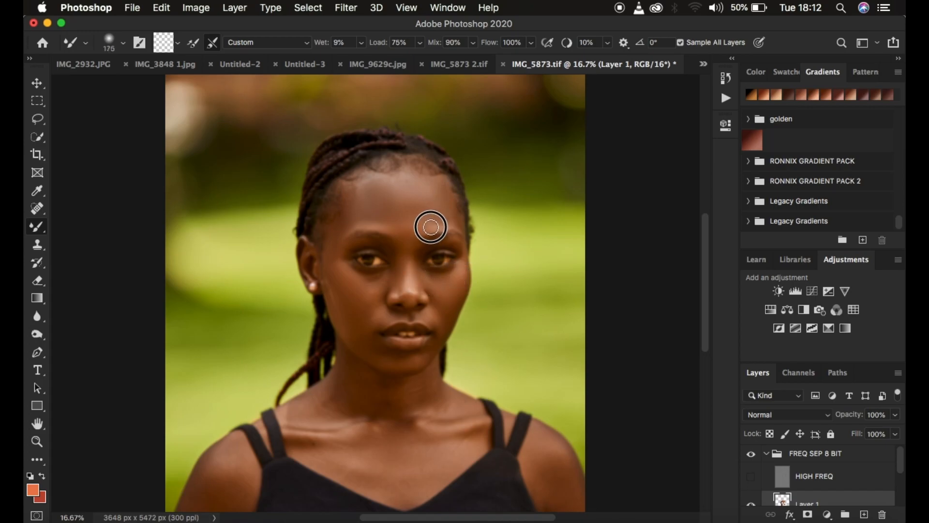
mouse_move(371, 279)
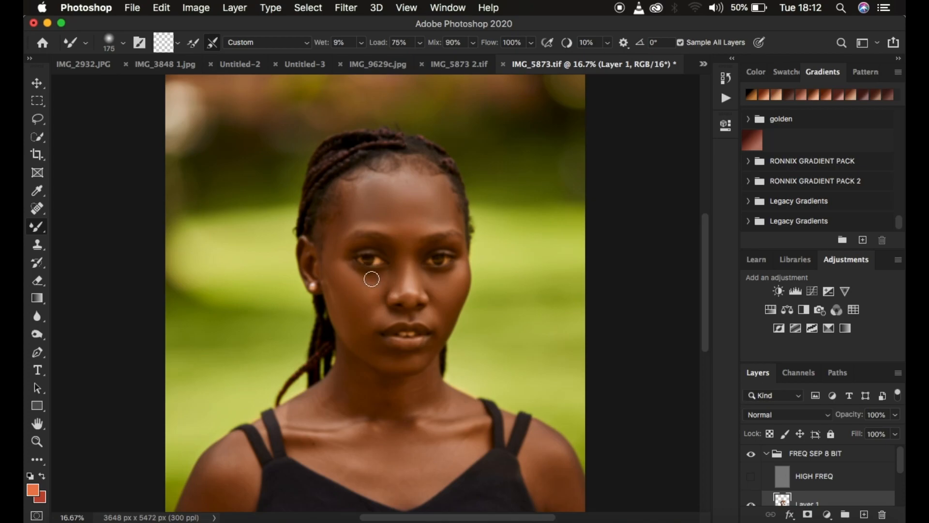
mouse_move(349, 285)
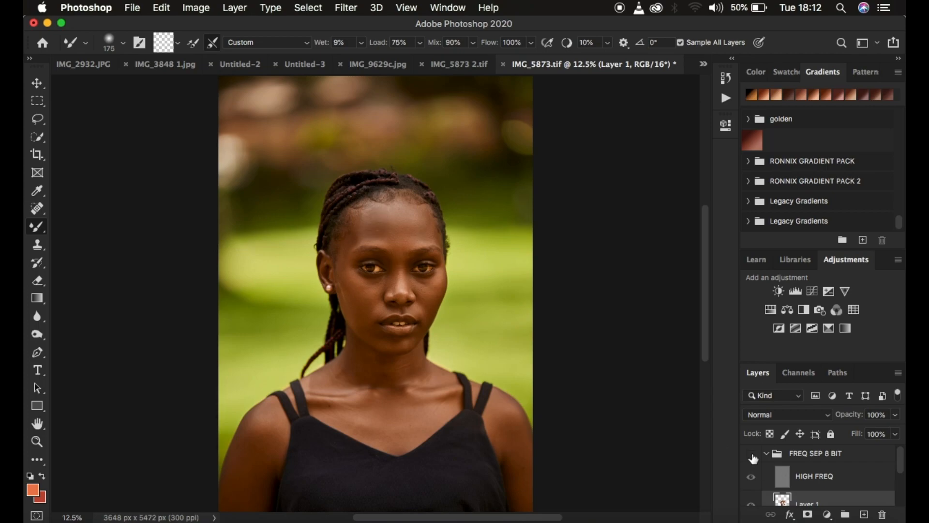
Turn on HIGH FREQ layer visibility to show texture over the blended skin
click(750, 454)
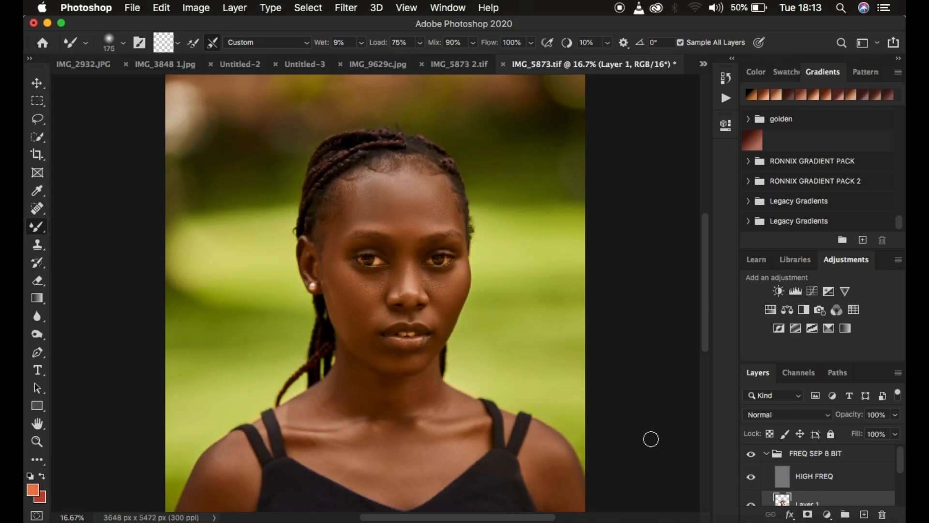
mouse_move(36, 281)
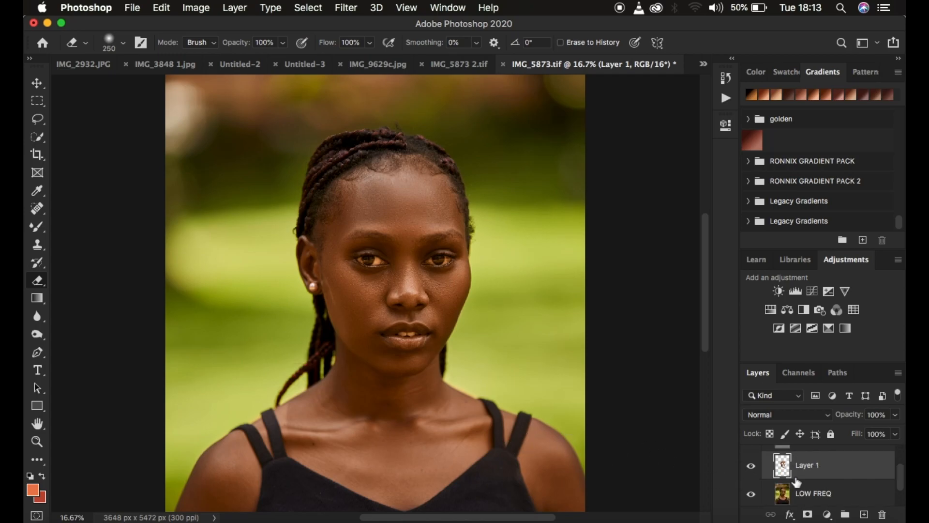
Erase the excess paint on Layer 1 at the forehead's upper right edge
scroll(down, 3)
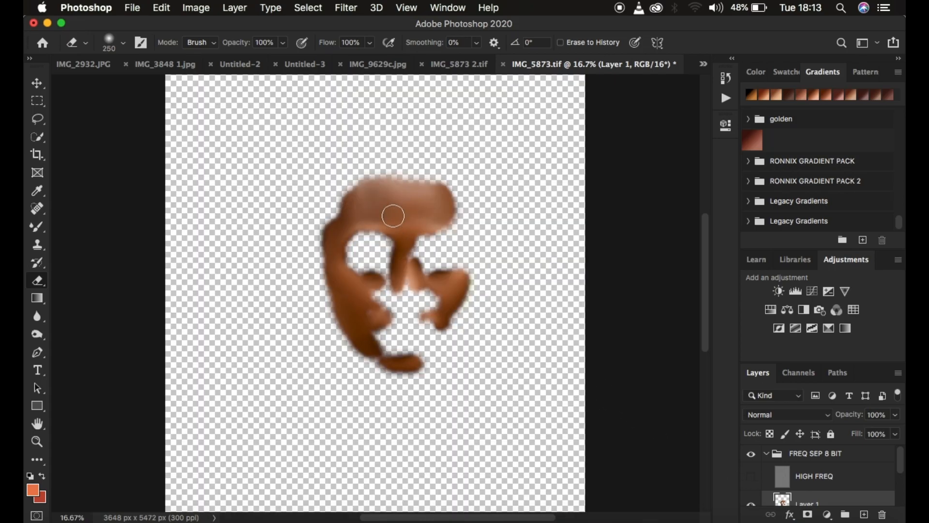
mouse_move(429, 200)
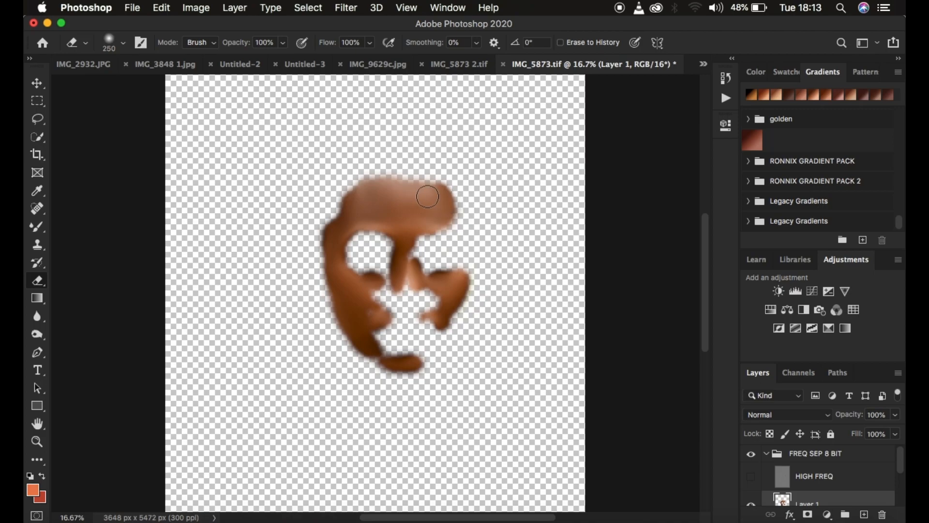
mouse_move(440, 194)
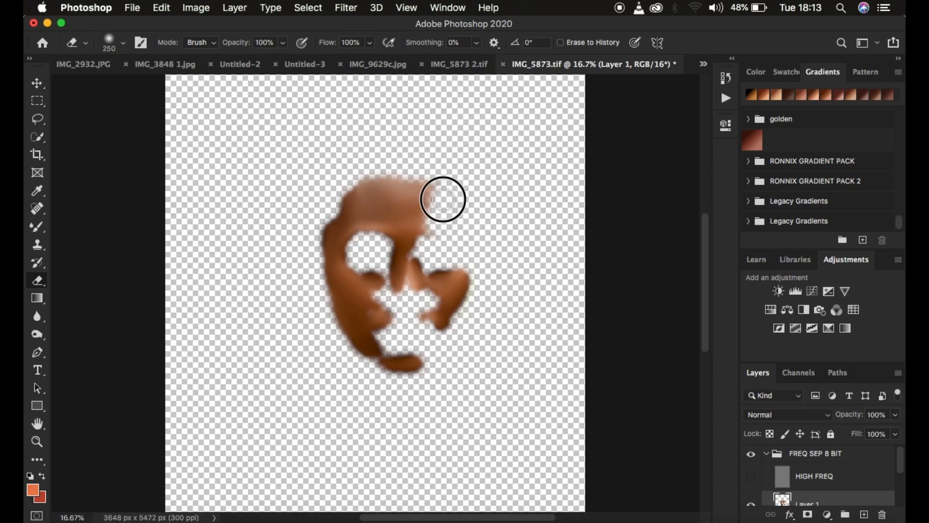
drag(443, 199, 407, 183)
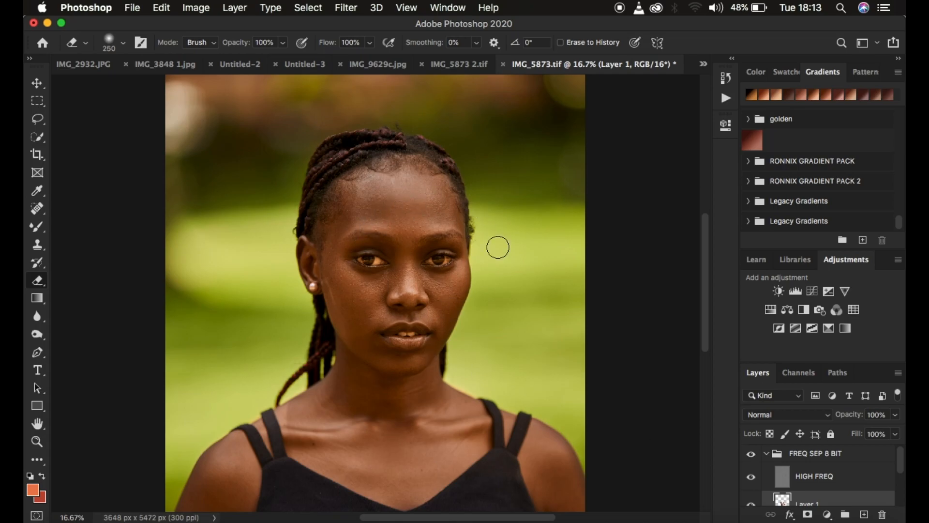
mouse_move(504, 257)
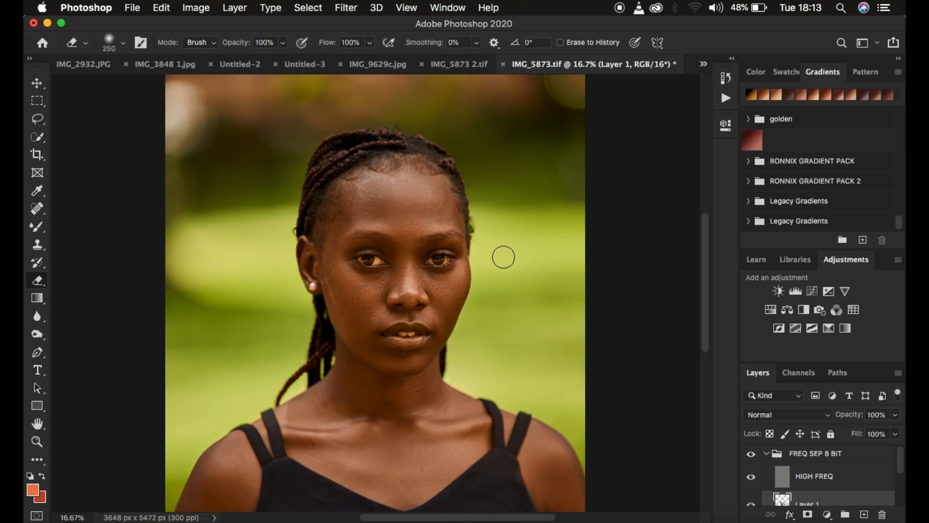